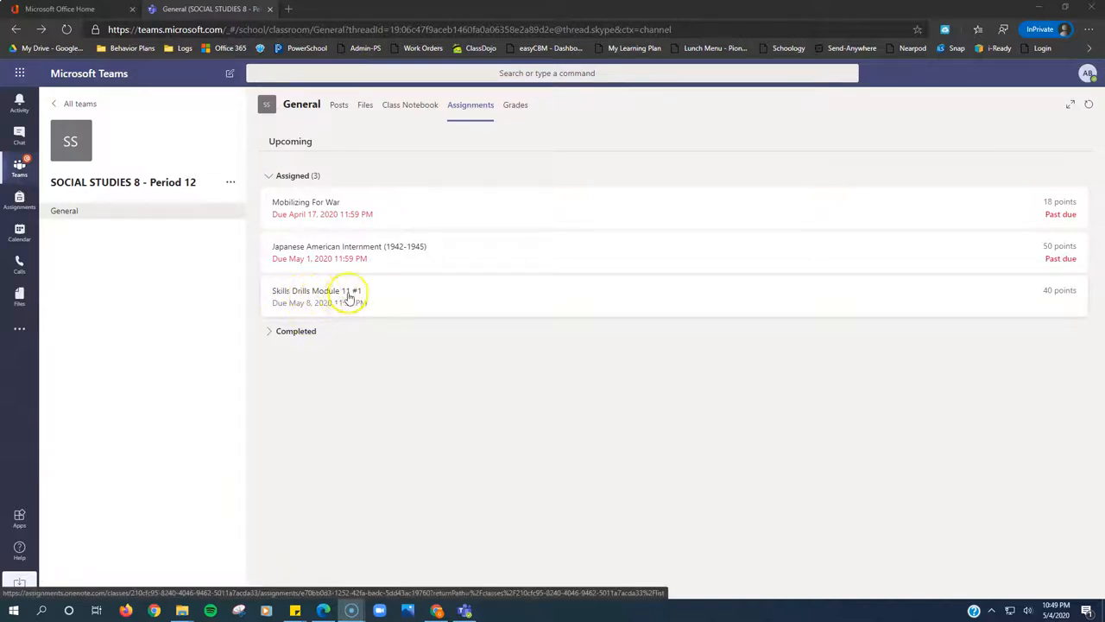
Open the Skills Drills Module 11 #1 assignment listed under Assigned.
click(315, 296)
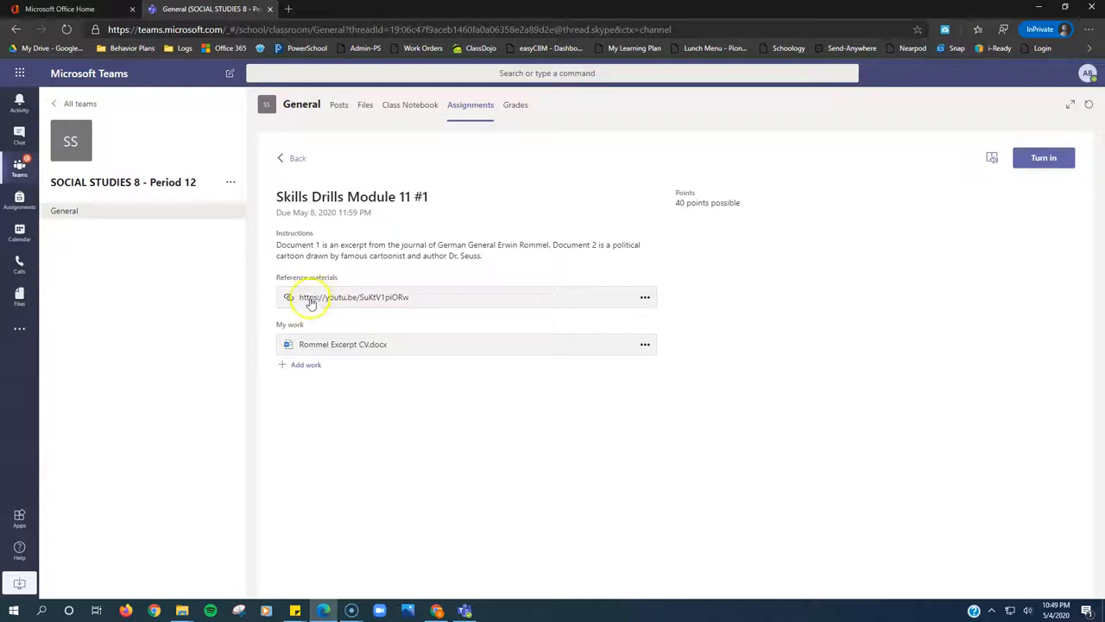
Open the attached Rommel Excerpt CV.docx worksheet in the Teams viewer.
click(354, 297)
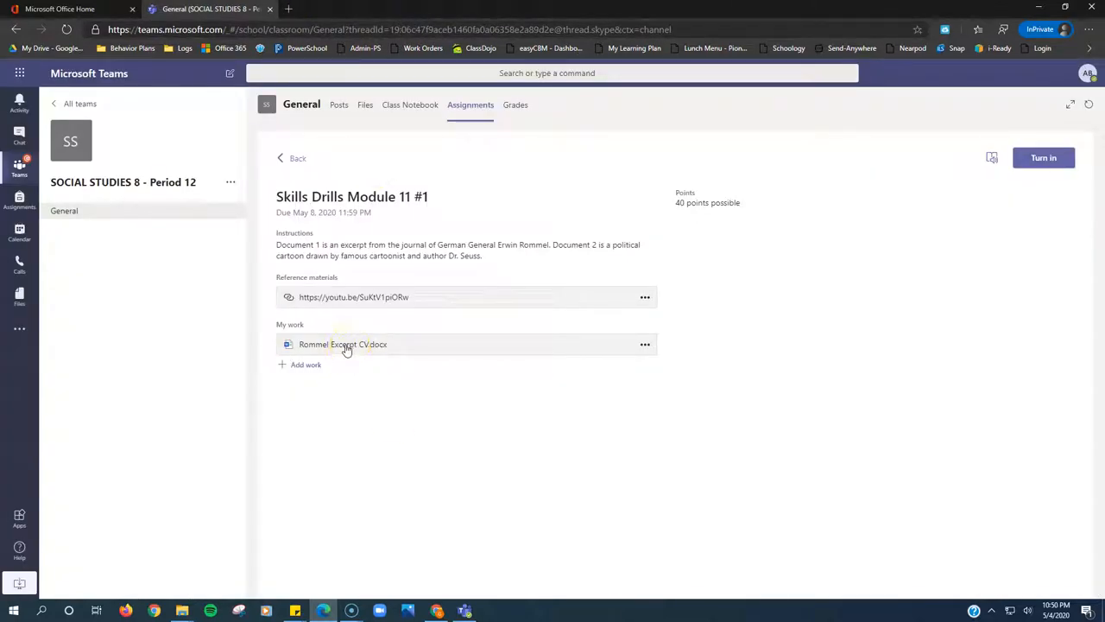
click(343, 343)
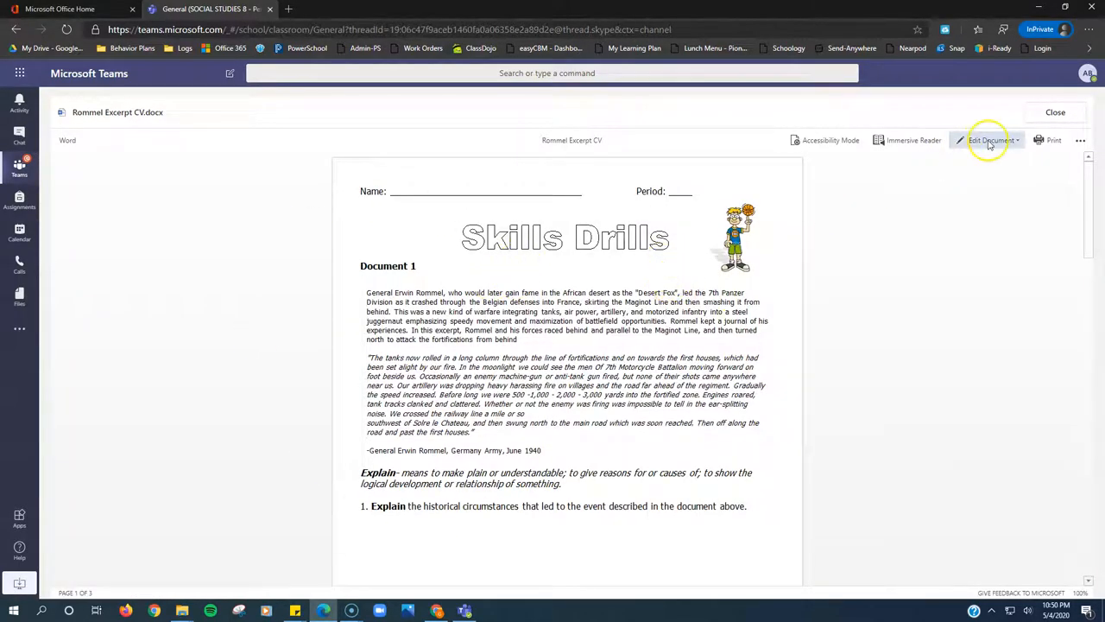
Switch Rommel Excerpt CV.docx to editing mode in Word with Edit Document.
click(989, 139)
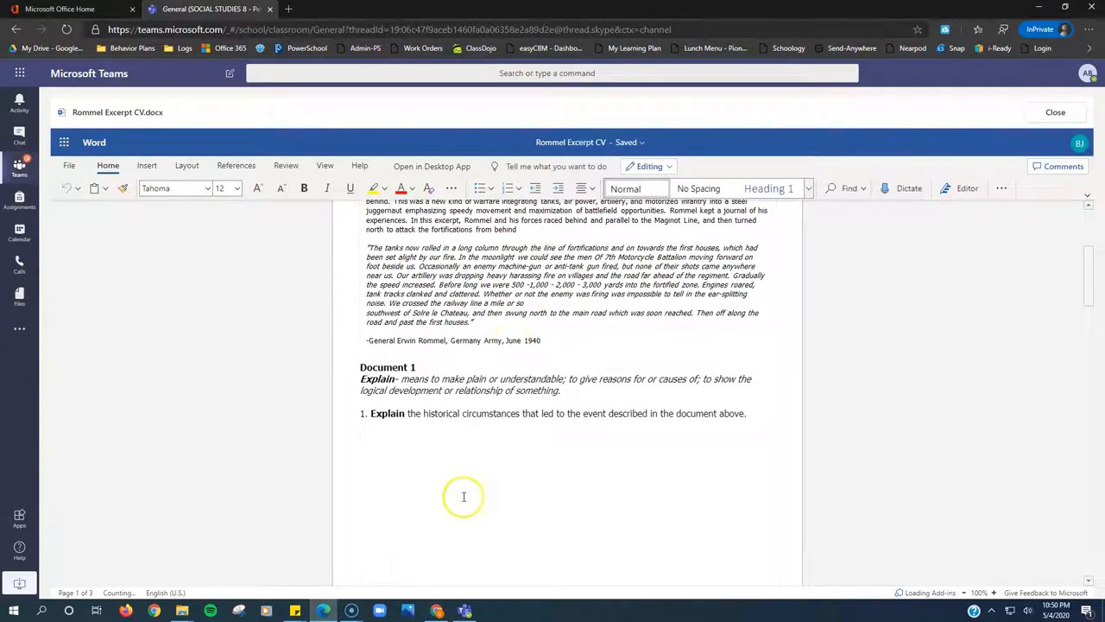
Scroll through the worksheet's Explain questions, then close Word to return to the assignment.
scroll(down, 3)
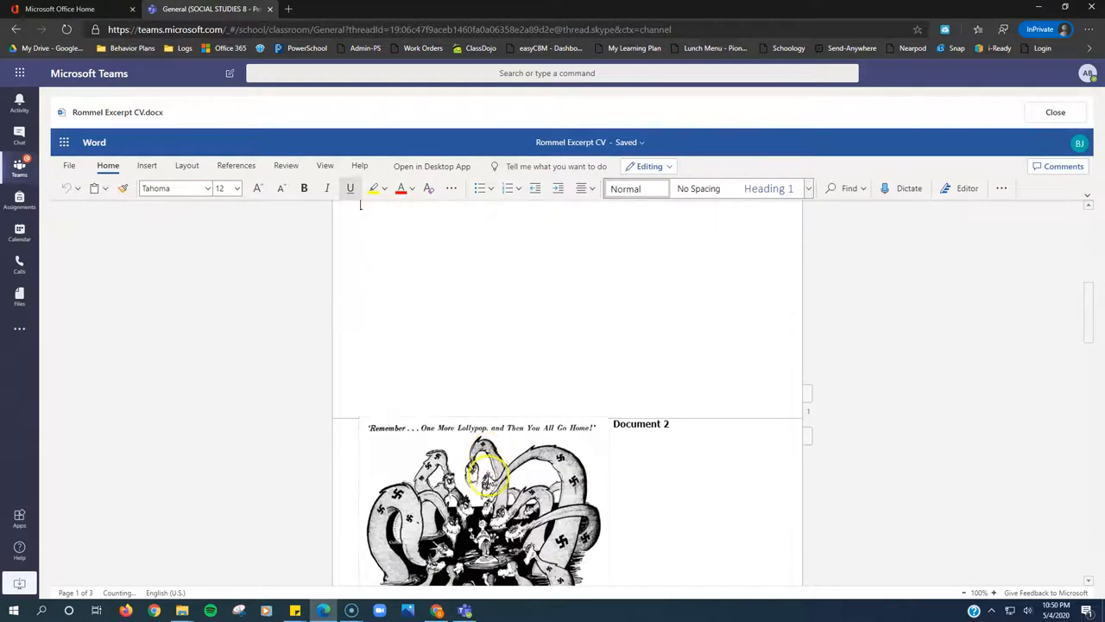
scroll(down, 3)
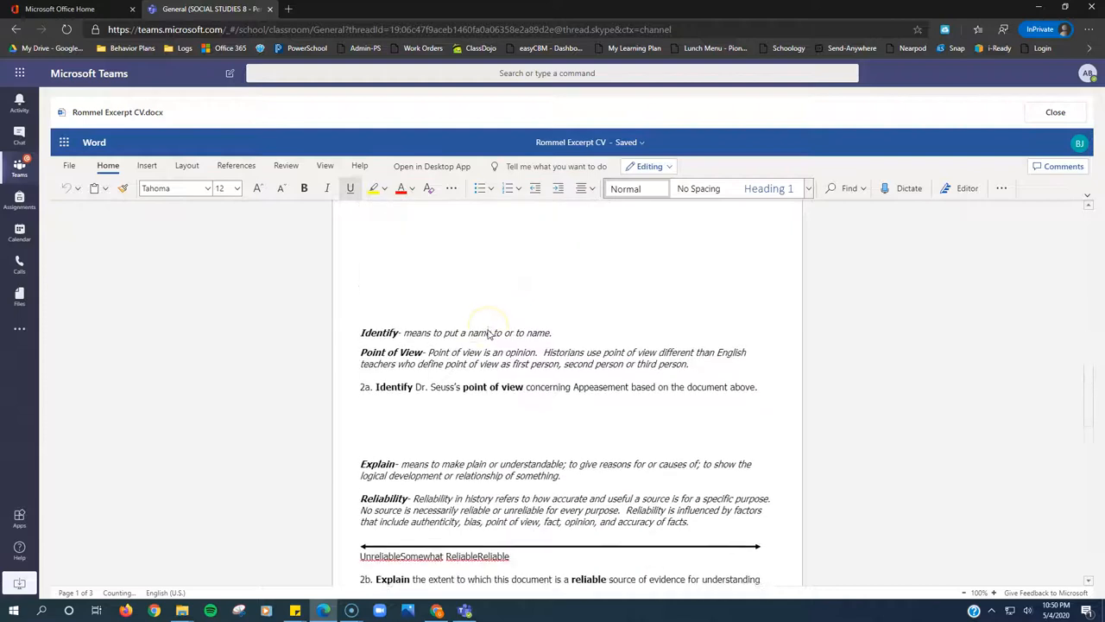
scroll(down, 3)
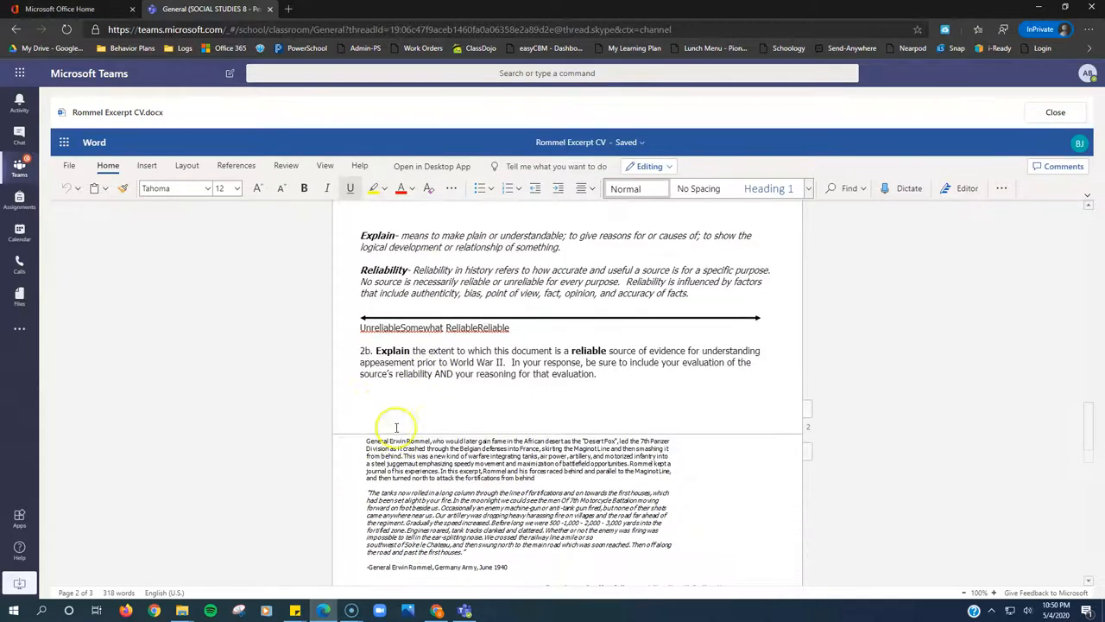
scroll(down, 3)
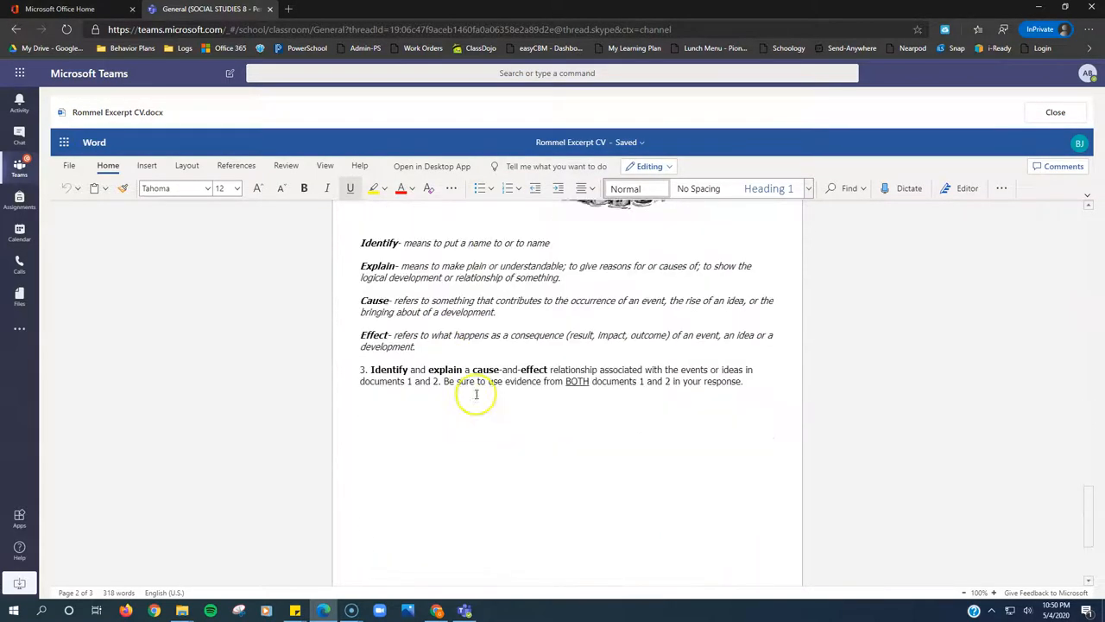
scroll(down, 3)
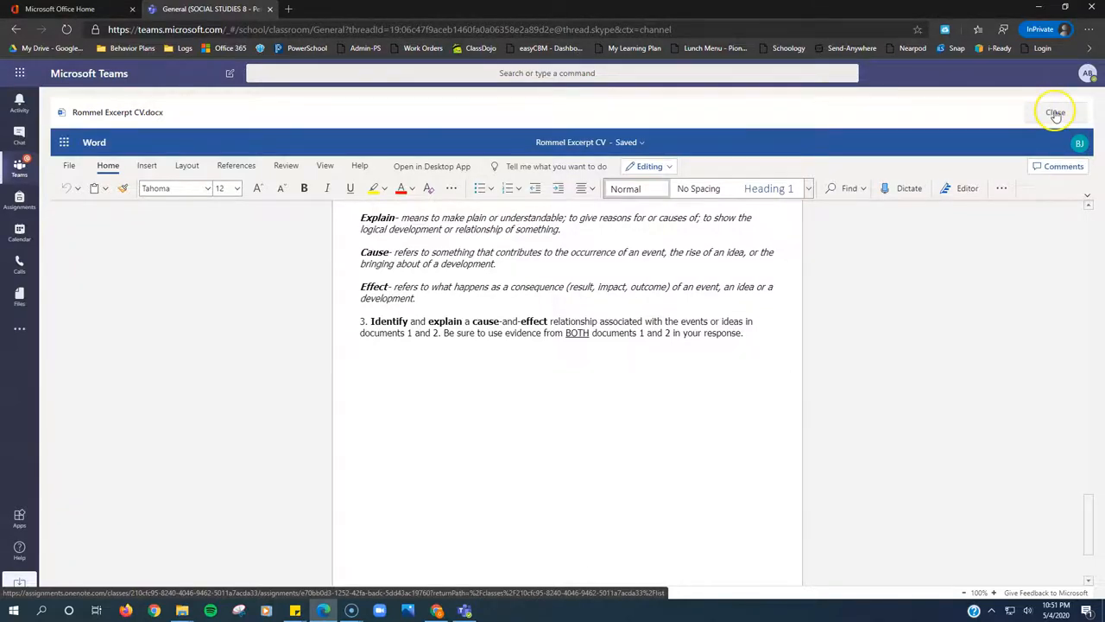
click(1055, 113)
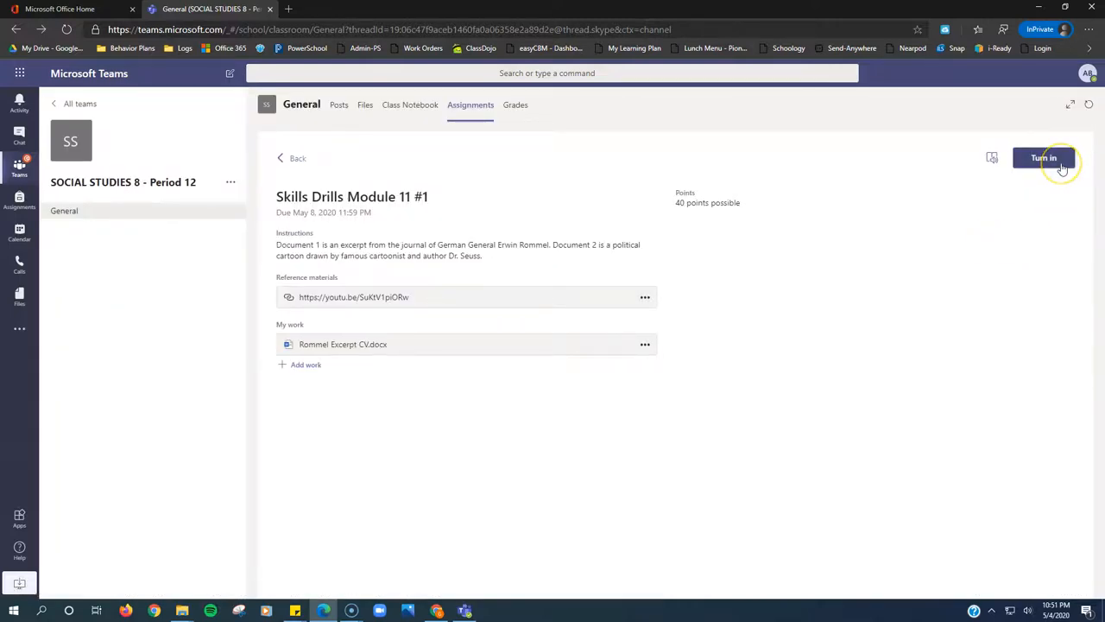